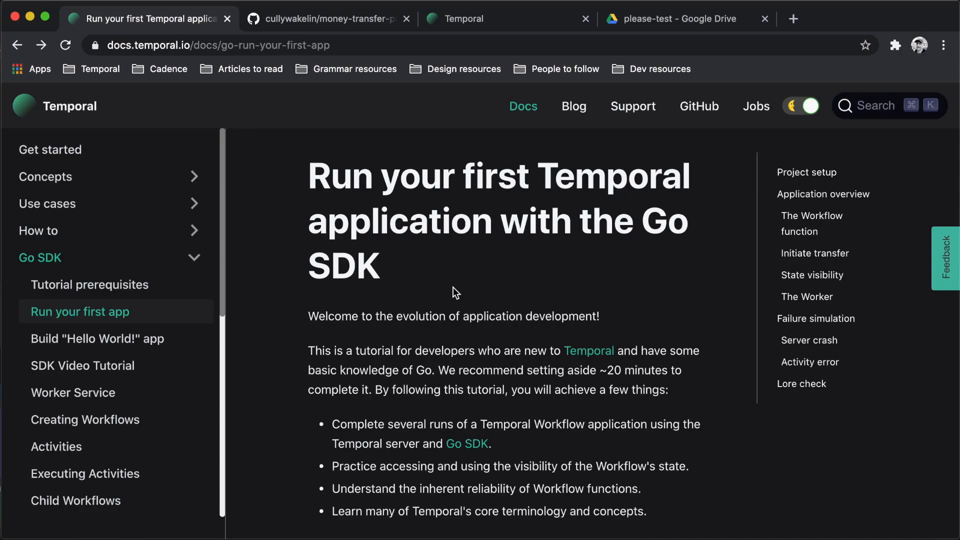
# Glance at the tutorial prerequisites, then return to Run your first app at Project setup
pyautogui.scroll(-3)
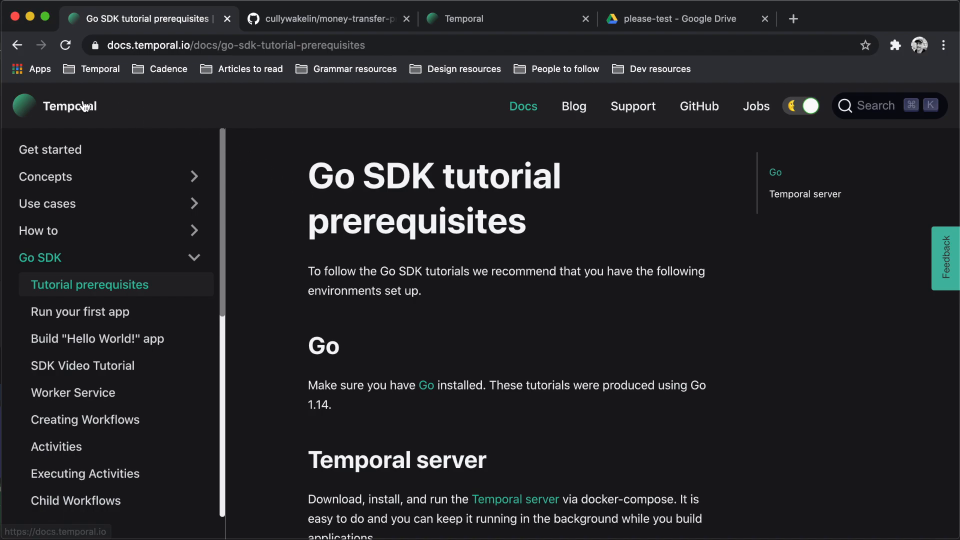
pyautogui.click(80, 312)
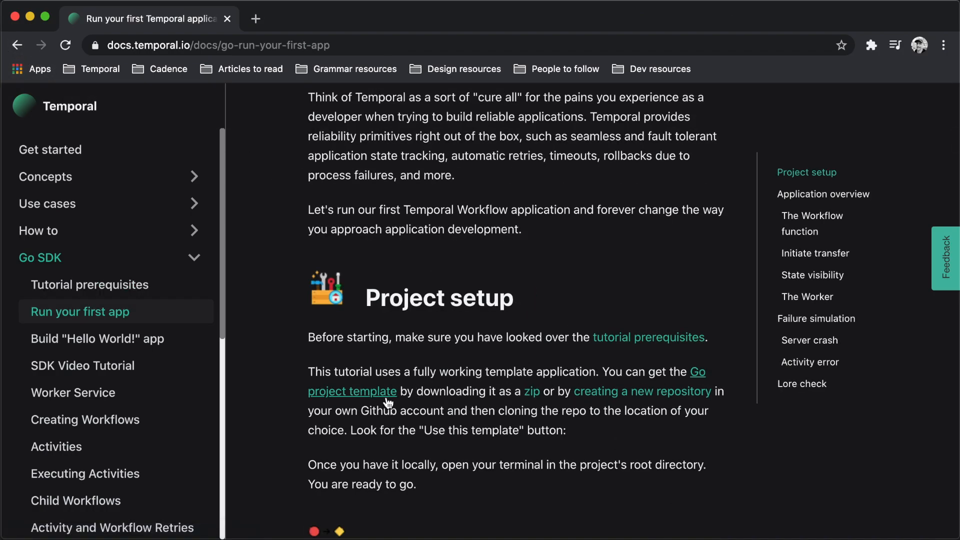
pyautogui.moveTo(377, 397)
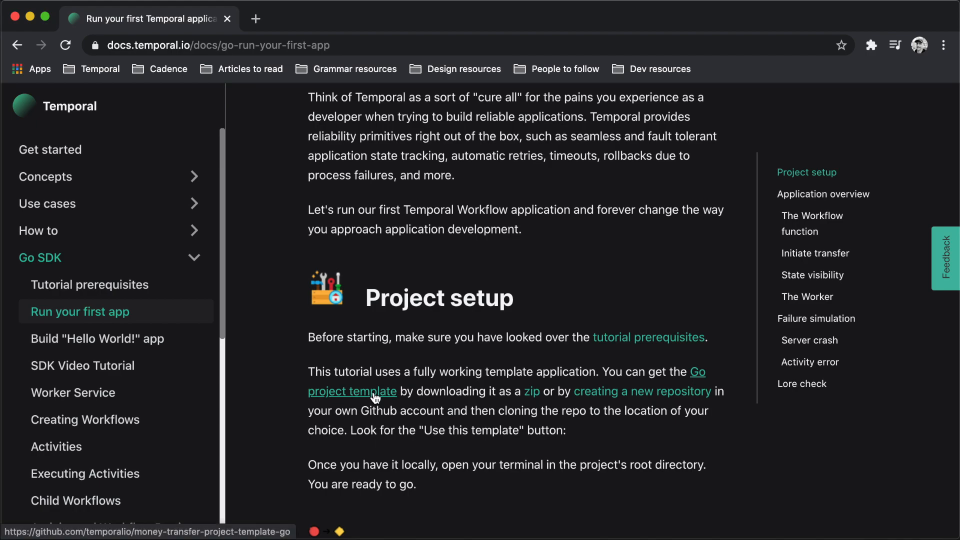
# Go to the money-transfer-project-template-go repository and choose Use this template
pyautogui.click(352, 380)
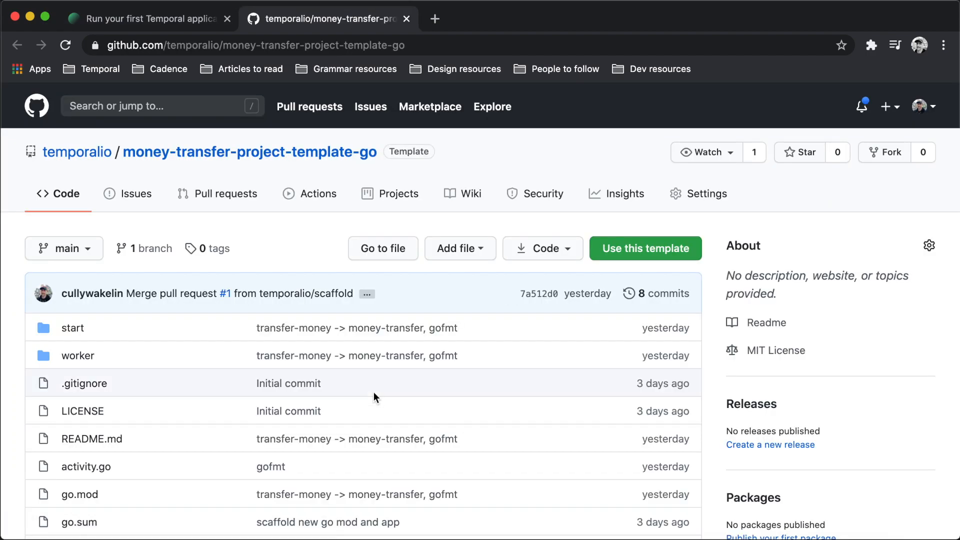
pyautogui.moveTo(618, 258)
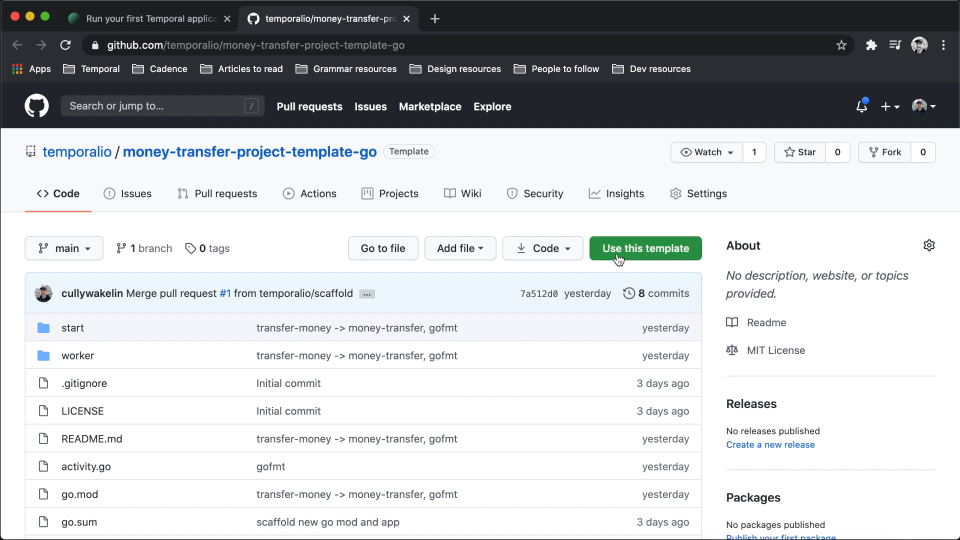
pyautogui.moveTo(645, 248)
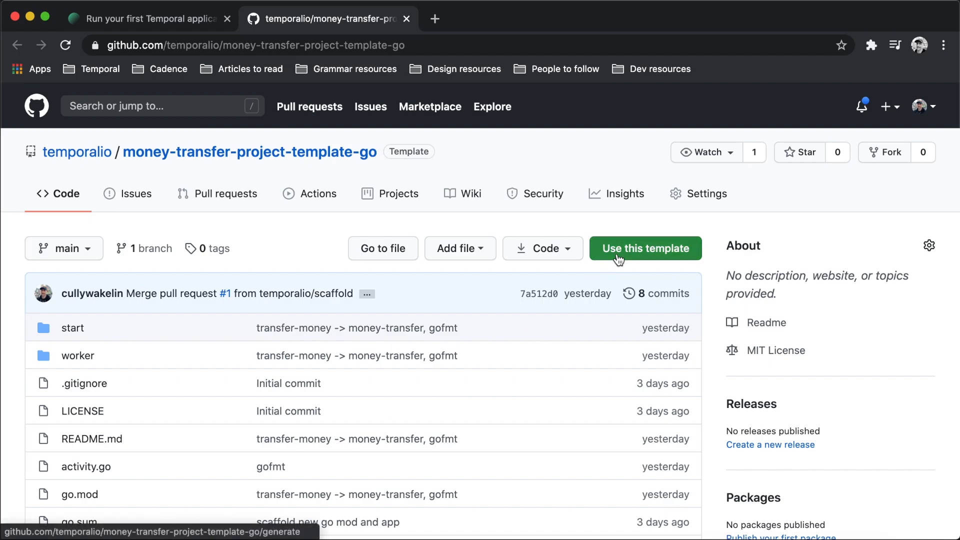
pyautogui.click(645, 248)
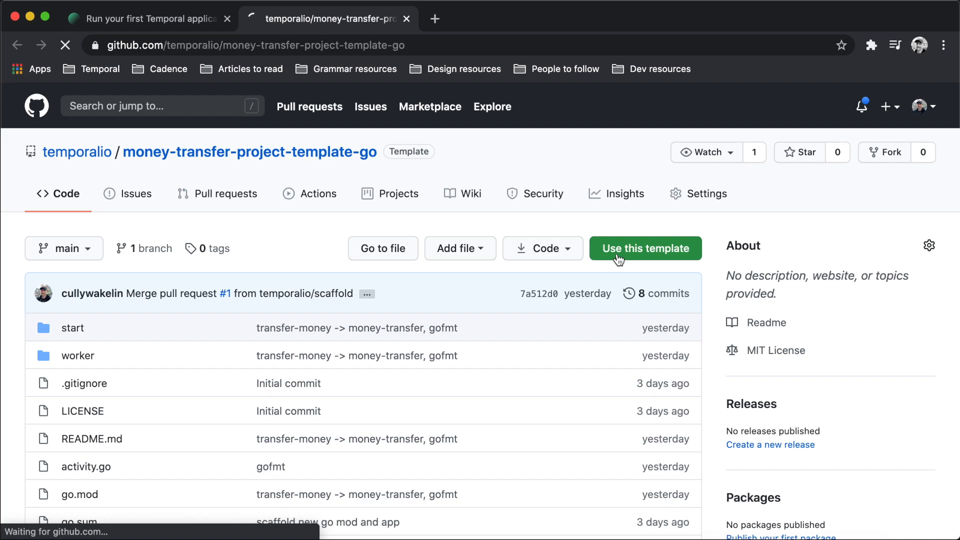
# Create a private repository named money-transfer-project-template-go from the template
pyautogui.click(645, 248)
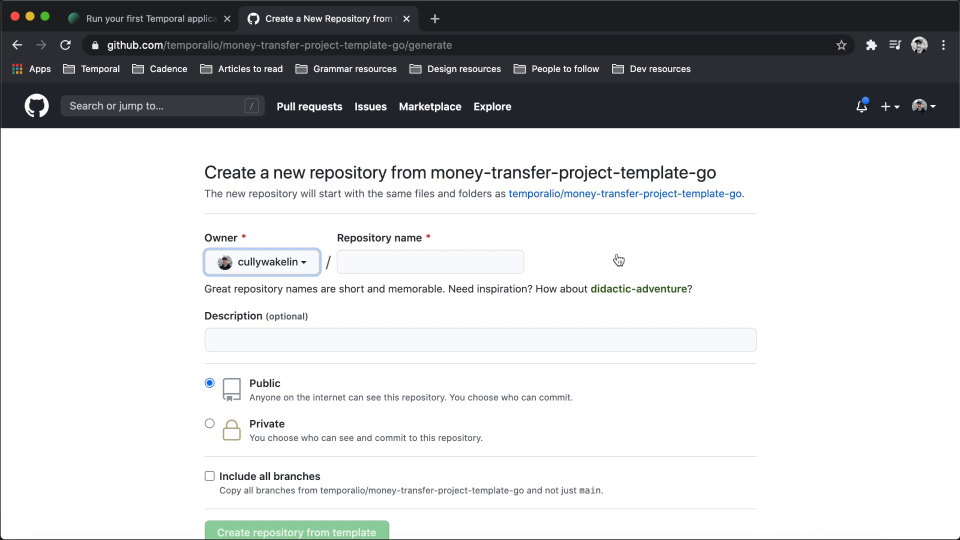
pyautogui.moveTo(721, 176)
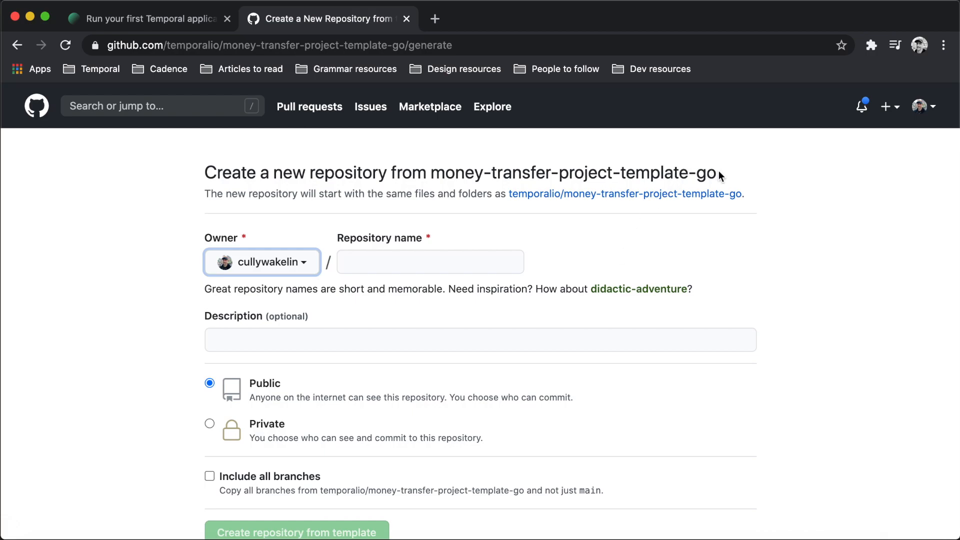
pyautogui.doubleClick(572, 173)
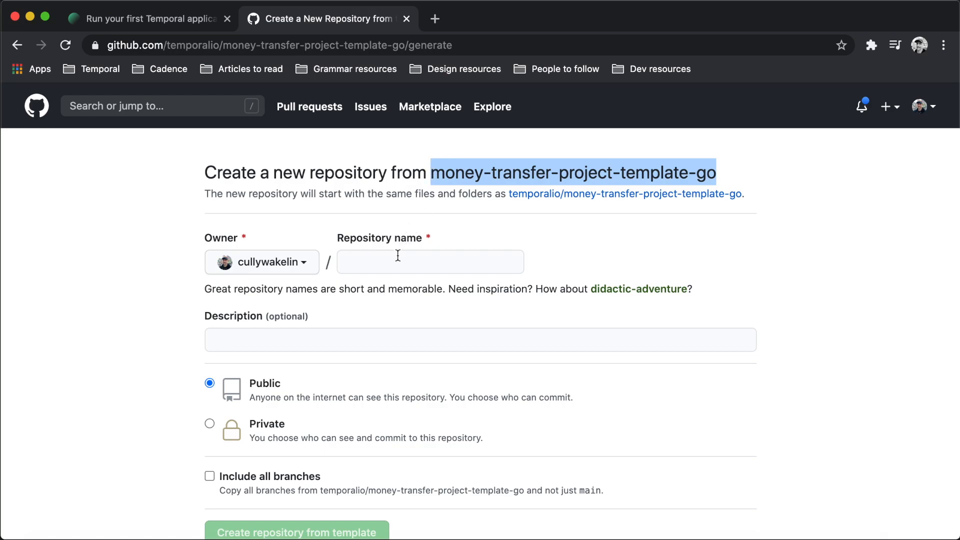
pyautogui.write('money-transfer-project-template-go')
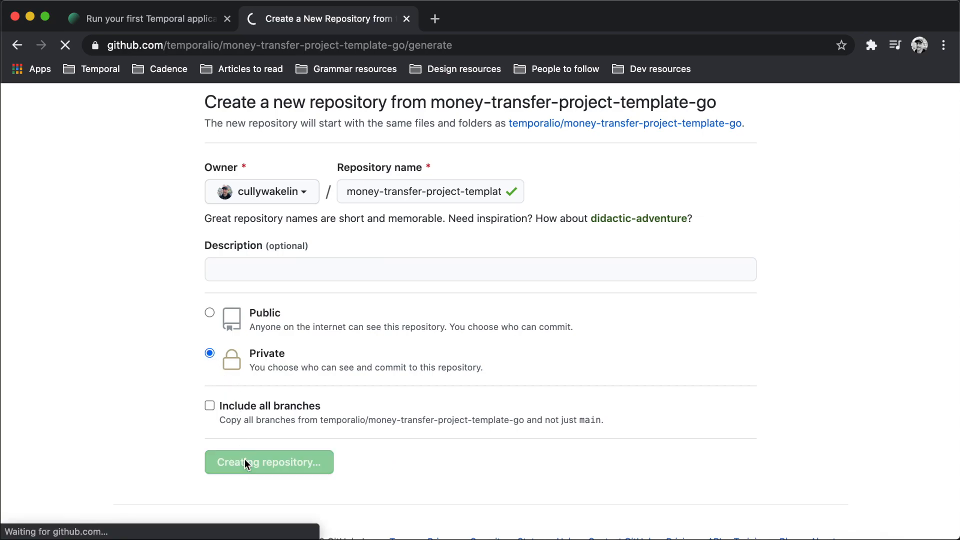
pyautogui.click(268, 461)
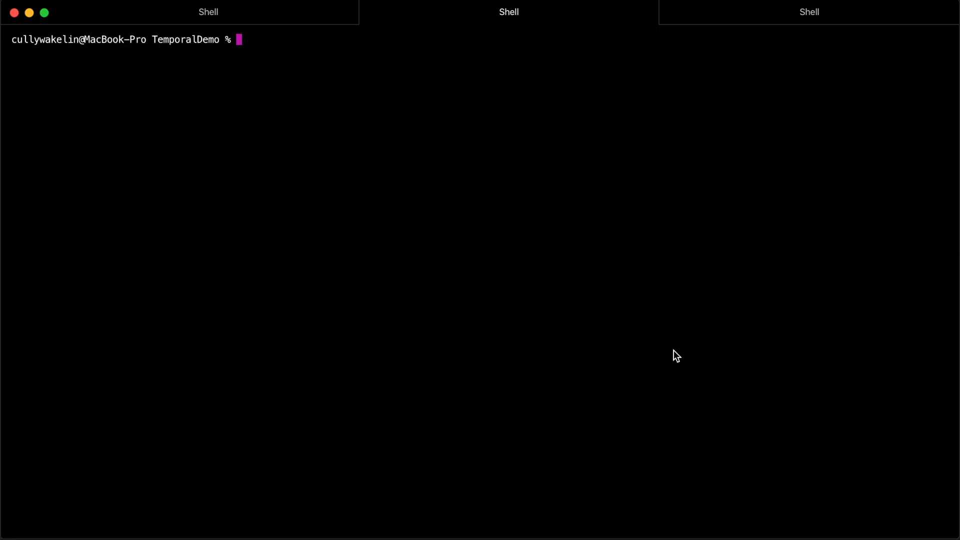
# Run git clone with the repository's SSH URL inside the TemporalDemo folder
pyautogui.write('git')
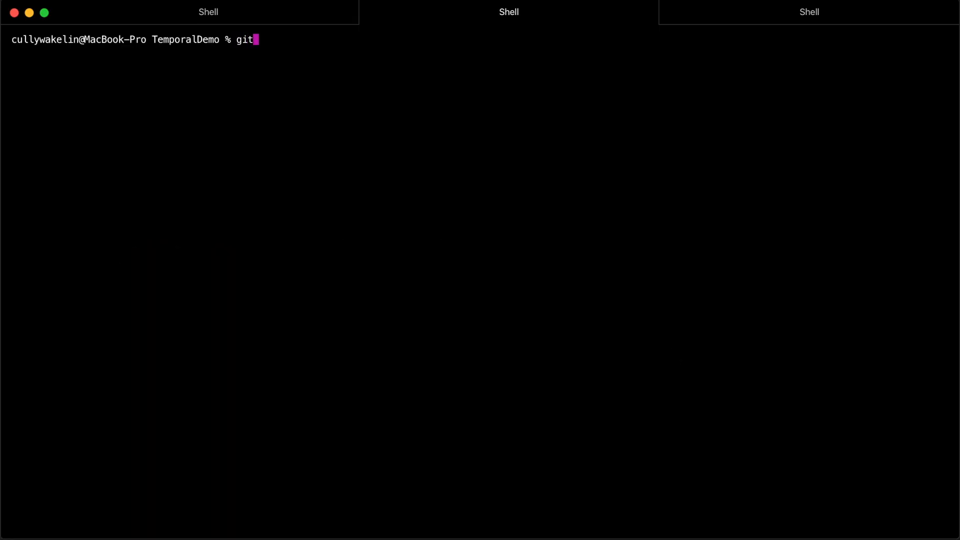
pyautogui.write('clone')
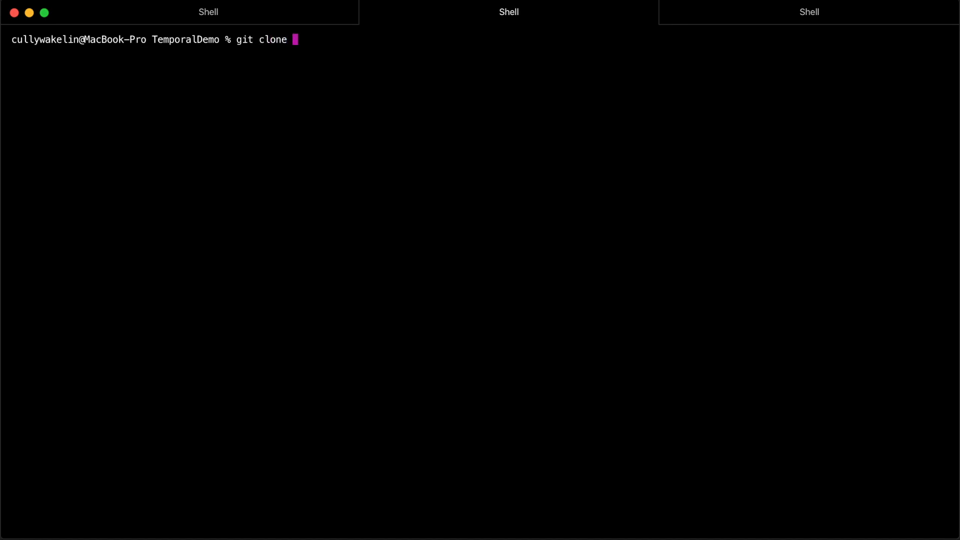
pyautogui.write('git@github.com:cullywakelin/money-transfer-project-template-go.git')
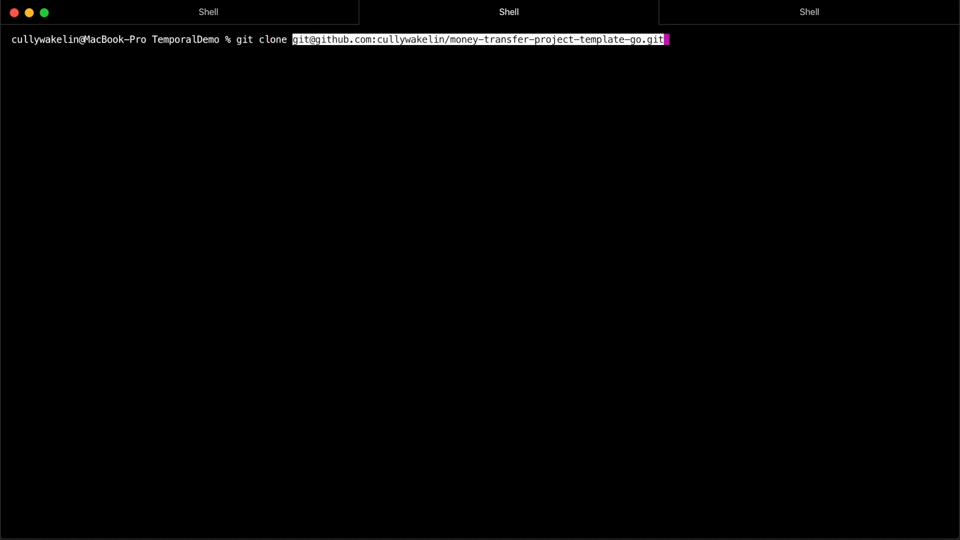
pyautogui.press('Return')
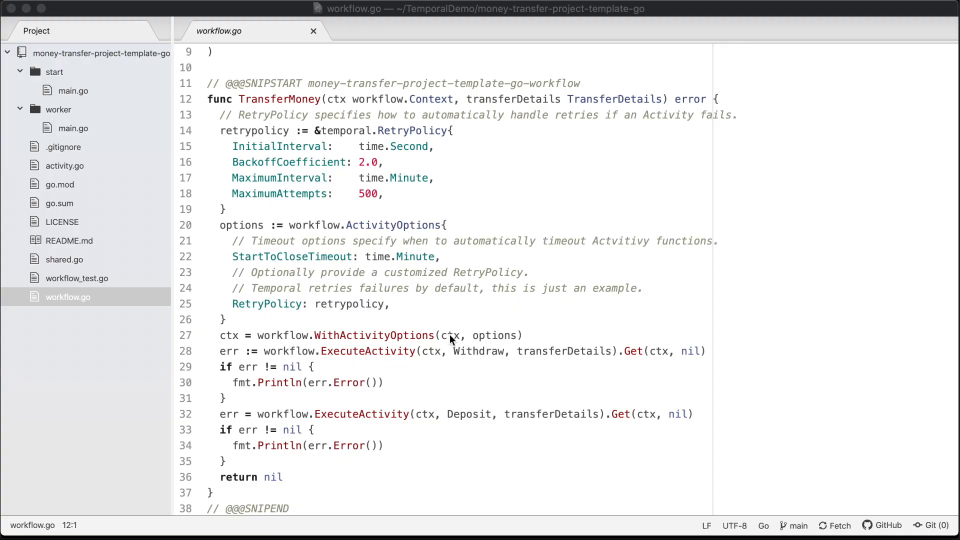
pyautogui.moveTo(205, 103)
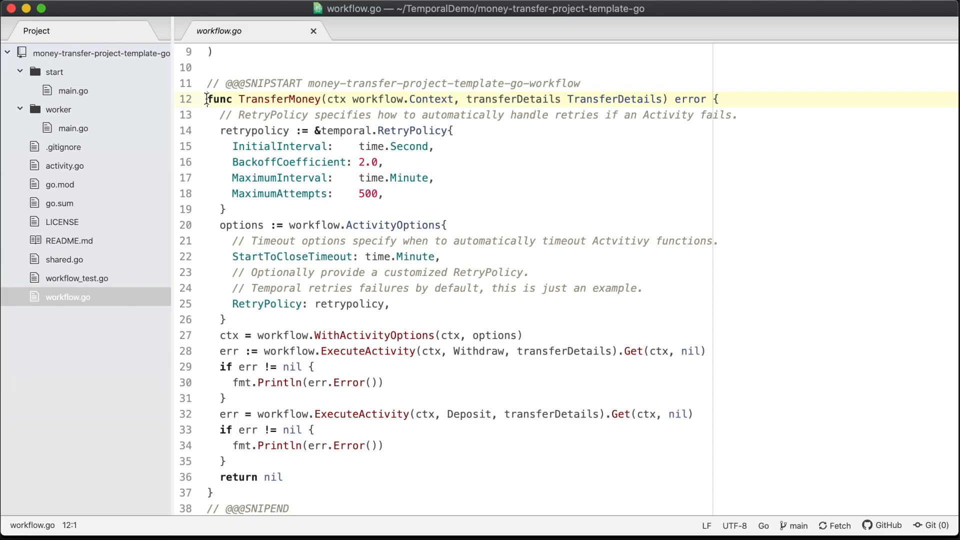
pyautogui.moveTo(89, 99)
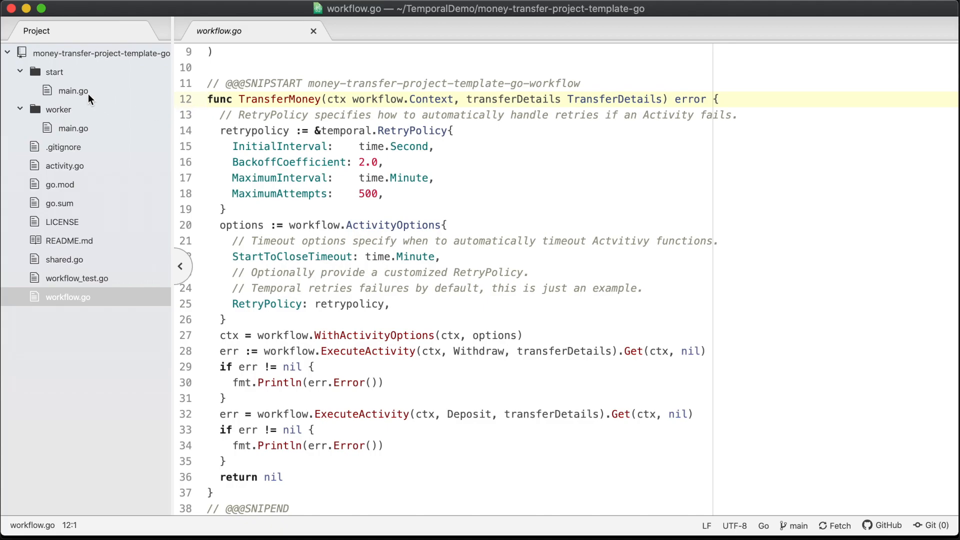
# View start/main.go's client setup and transfer details in the Project tree
pyautogui.click(72, 91)
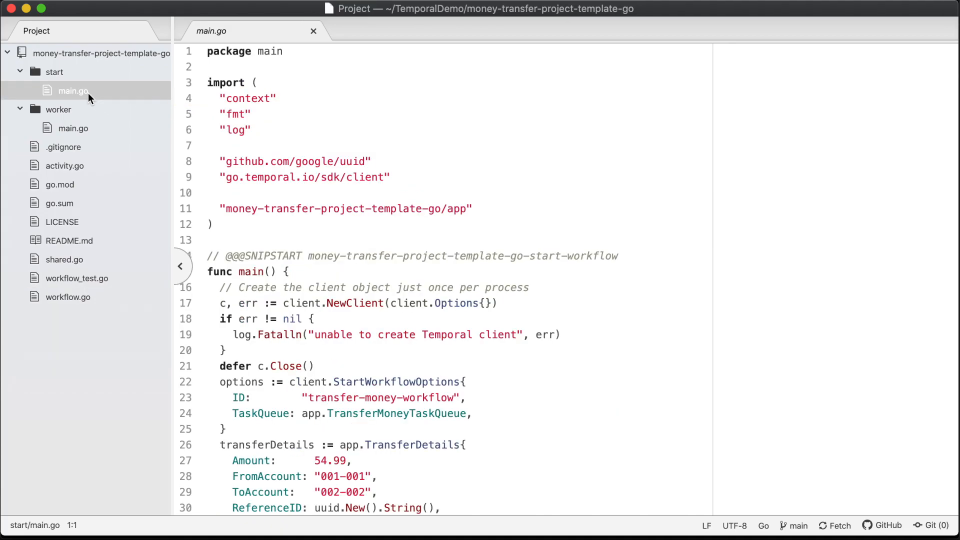
pyautogui.scroll(-3)
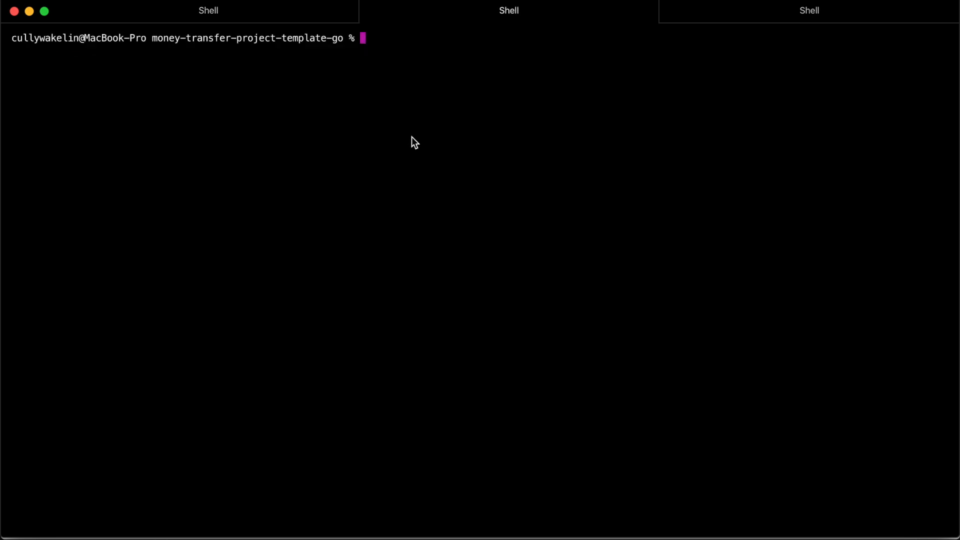
# Run go run start/main.go to start the TransferMoney workflow
pyautogui.write('go run main.')
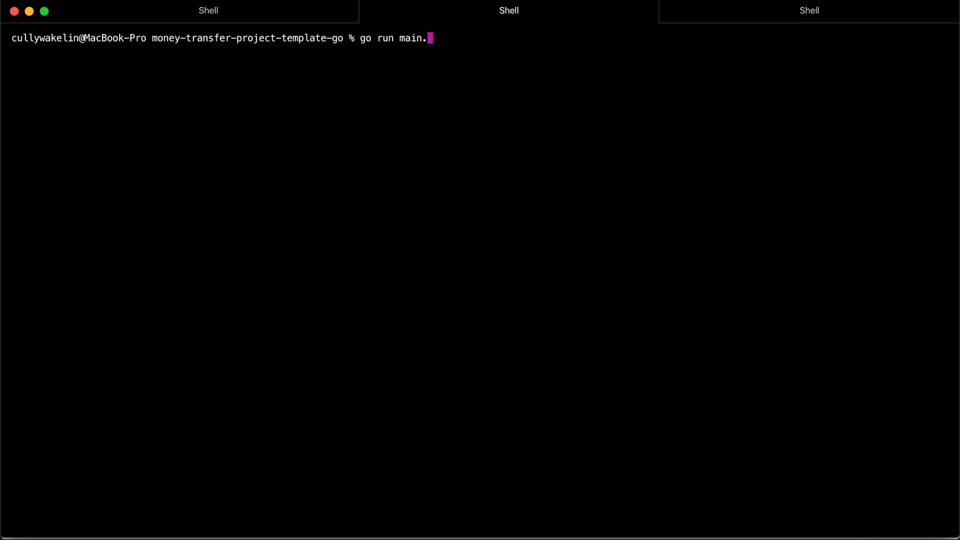
pyautogui.write('go')
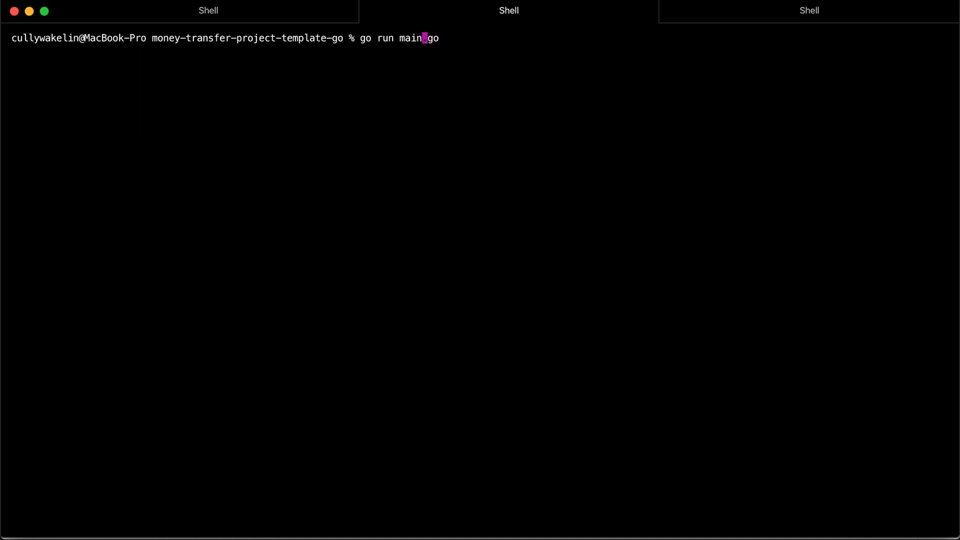
pyautogui.write('start/')
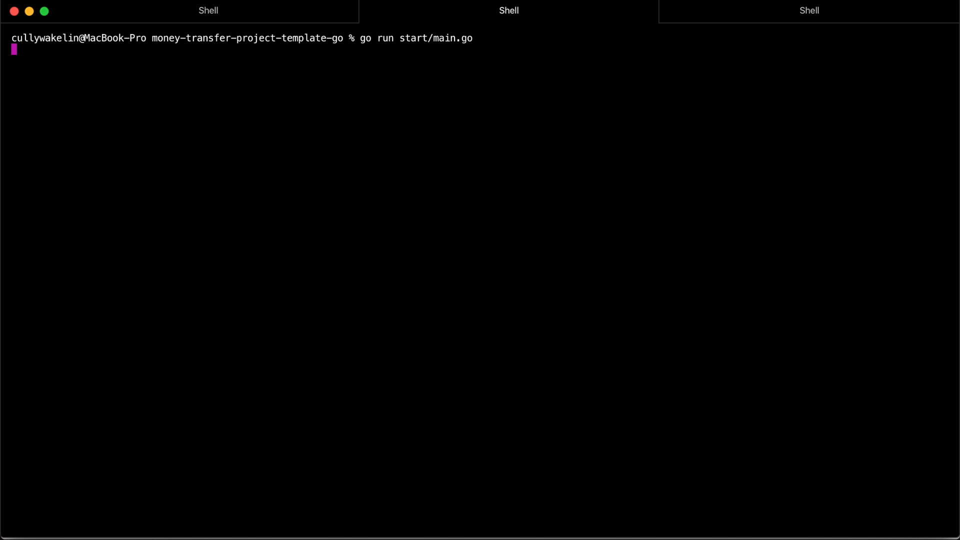
pyautogui.press('Return')
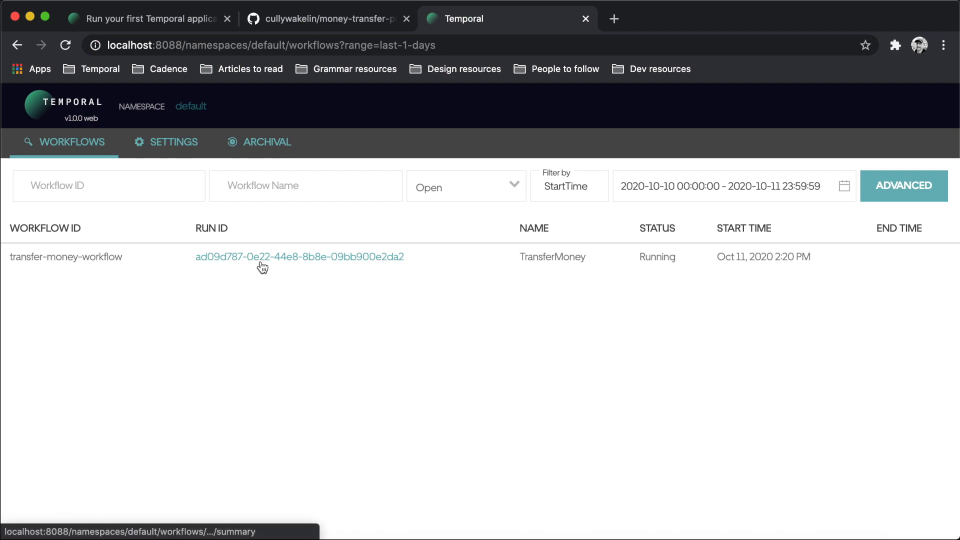
# View transfer-money-workflow's summary: 54.99 from 001-001 to 002-002 on TRANSFER_MONEY_TASK_QUEUE
pyautogui.click(299, 257)
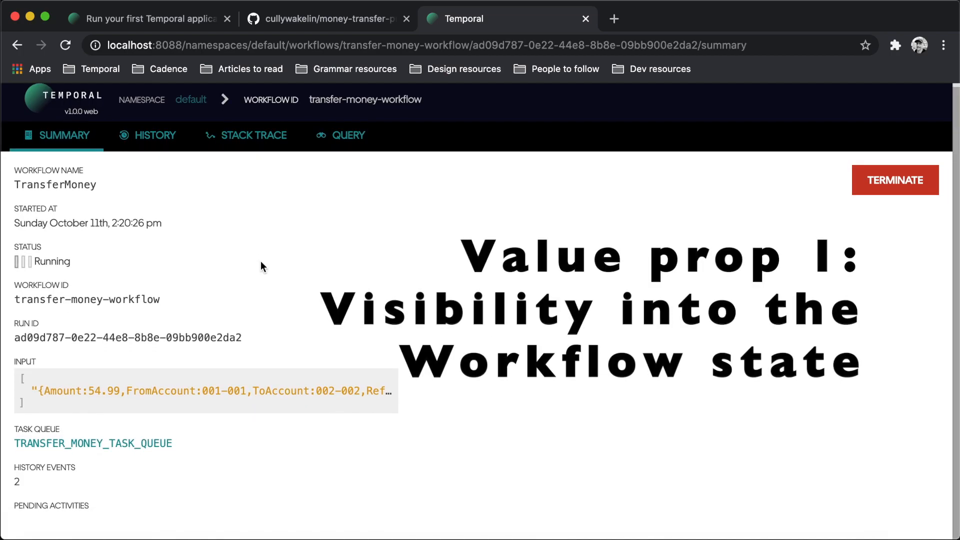
pyautogui.moveTo(126, 384)
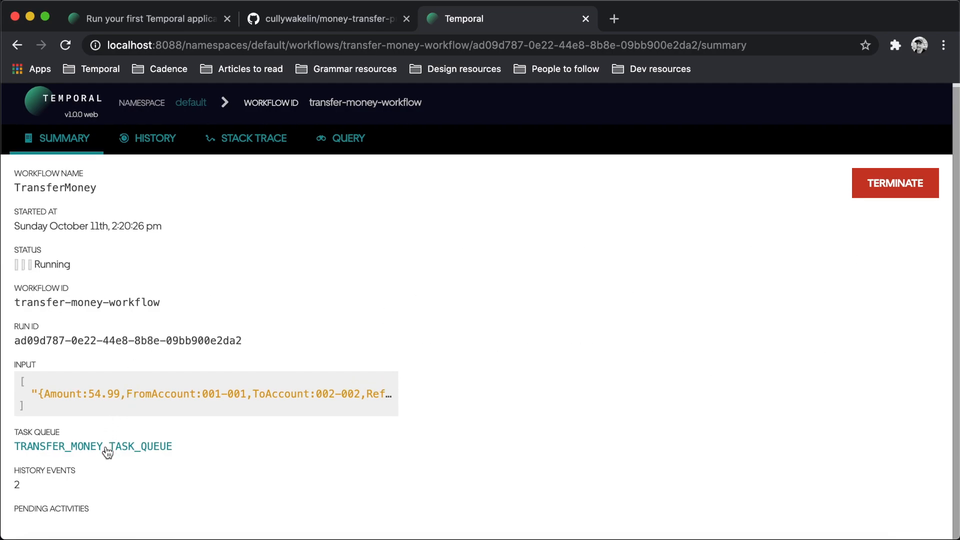
pyautogui.moveTo(93, 446)
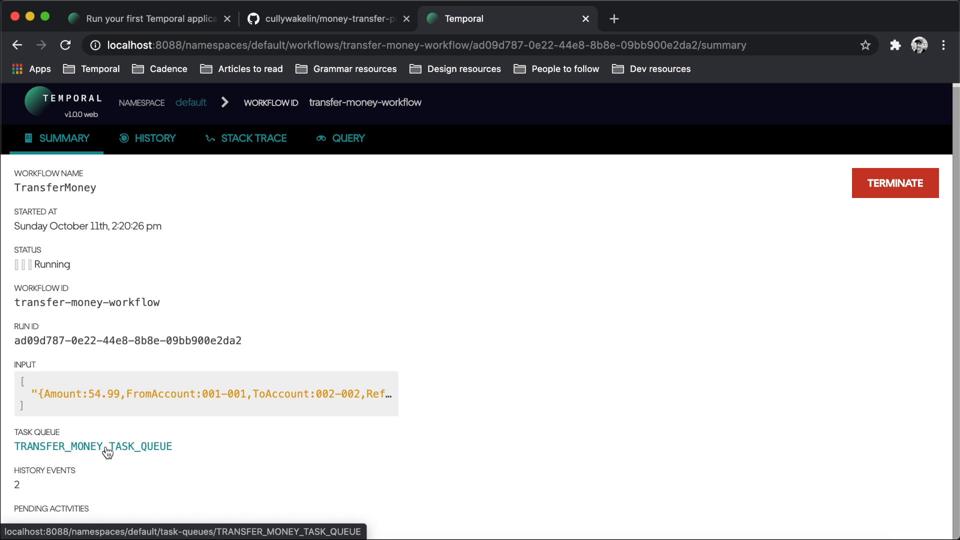
# Check the TRANSFER_MONEY_TASK_QUEUE pollers page, which lists no workers yet
pyautogui.click(93, 446)
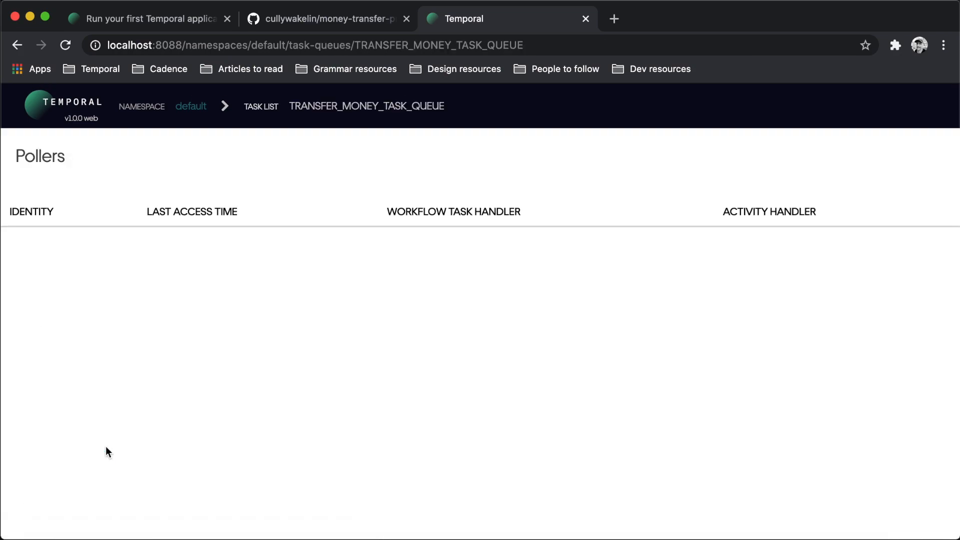
pyautogui.moveTo(277, 253)
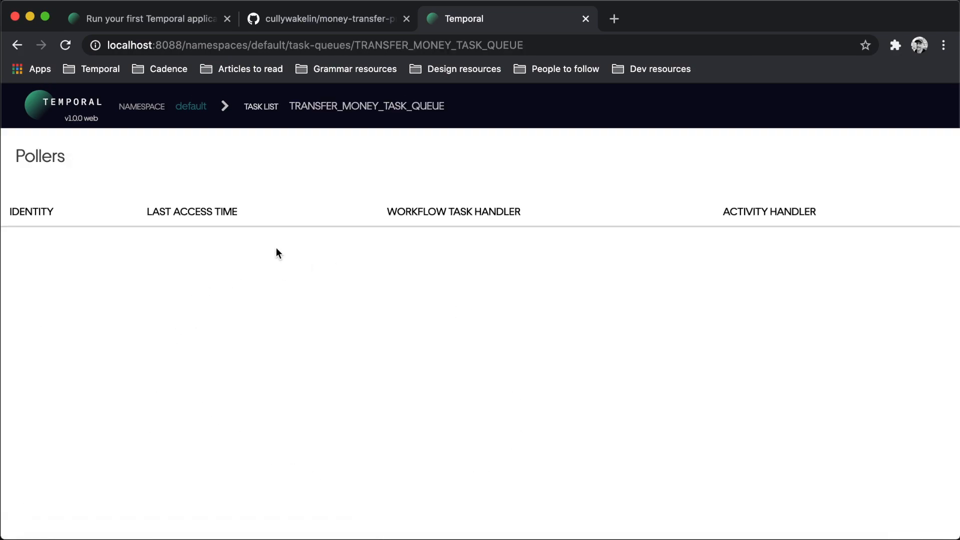
pyautogui.moveTo(533, 378)
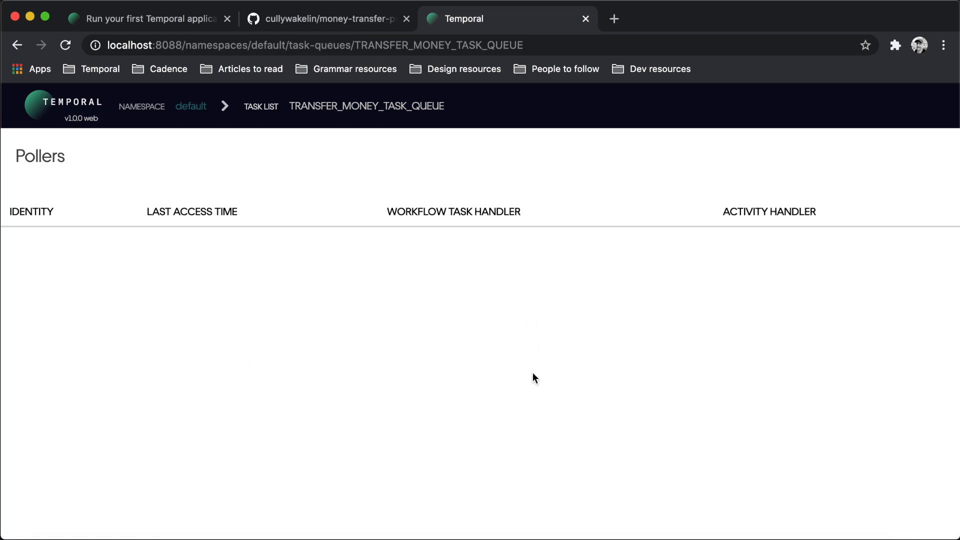
pyautogui.moveTo(318, 372)
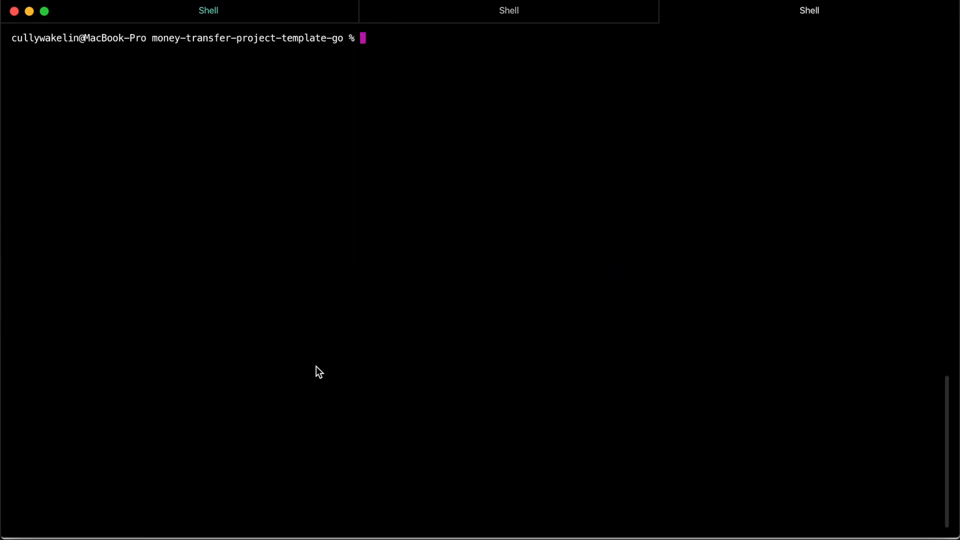
# Run go run worker/main.go so the worker logs the $54.99 Withdraw and Deposit
pyautogui.write('go run w')
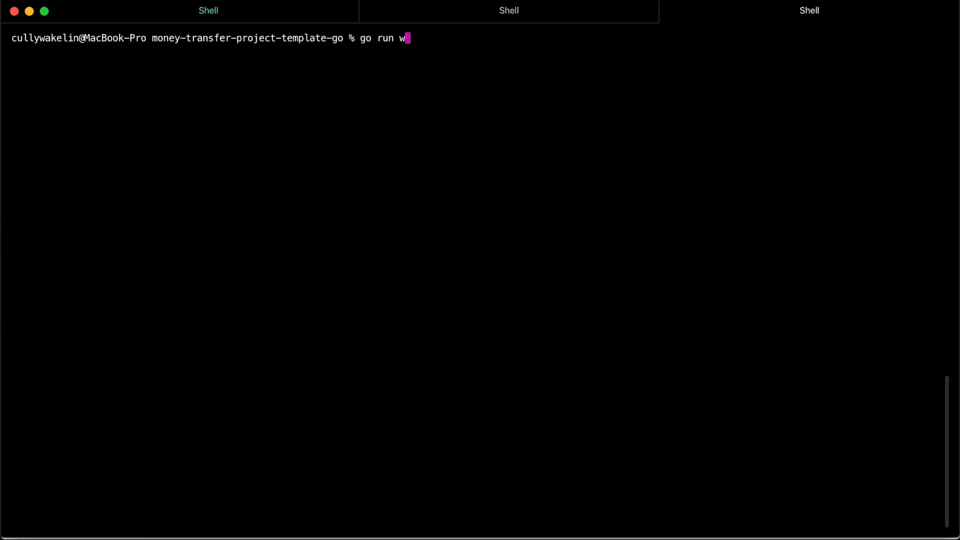
pyautogui.write('orker/main.go')
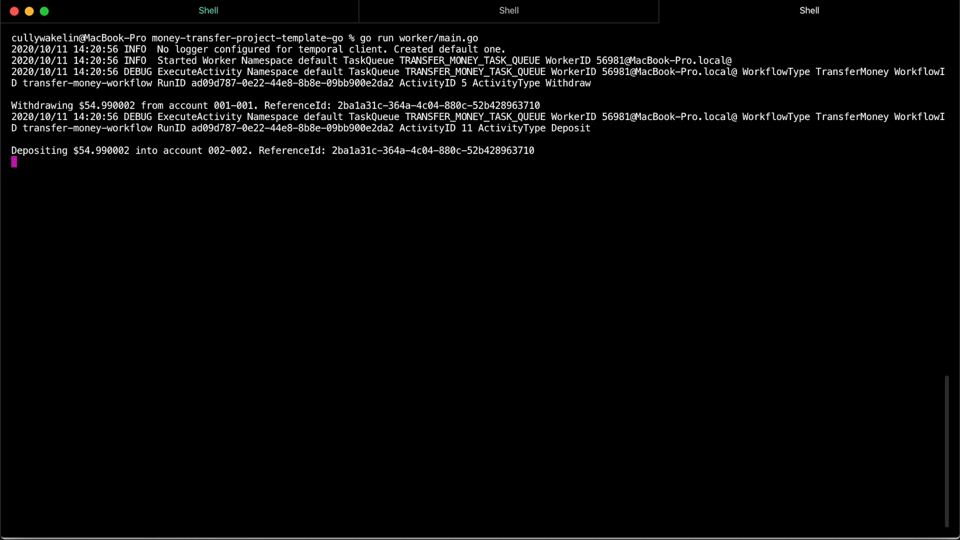
pyautogui.click(155, 282)
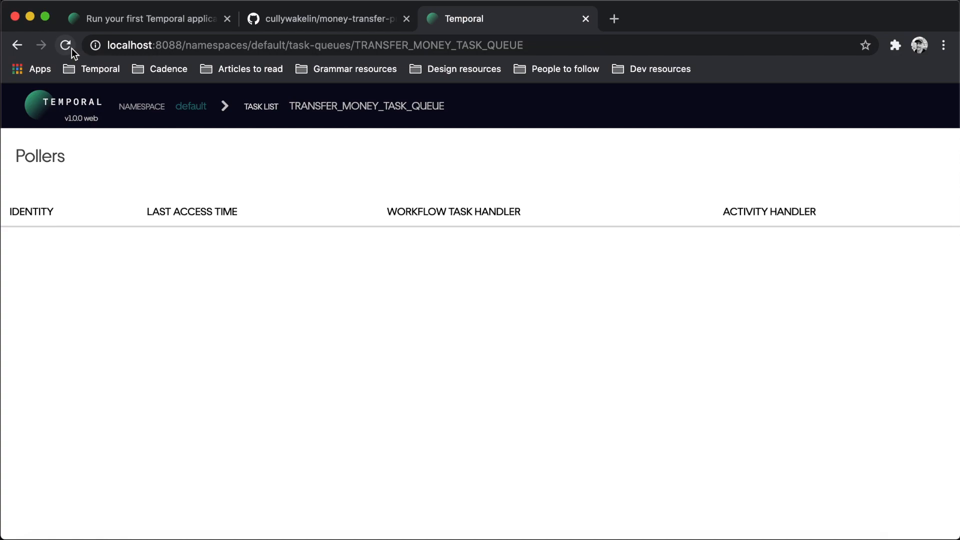
pyautogui.click(66, 45)
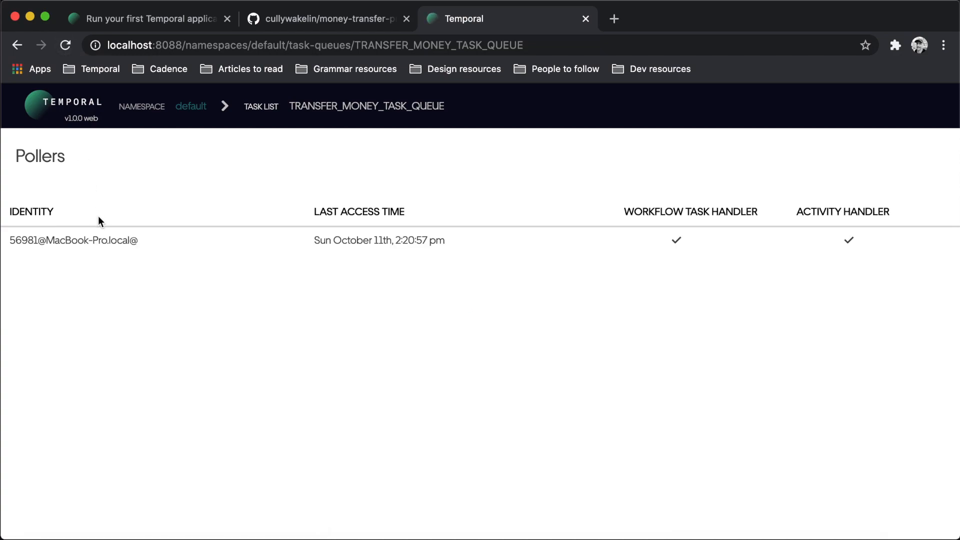
pyautogui.moveTo(546, 238)
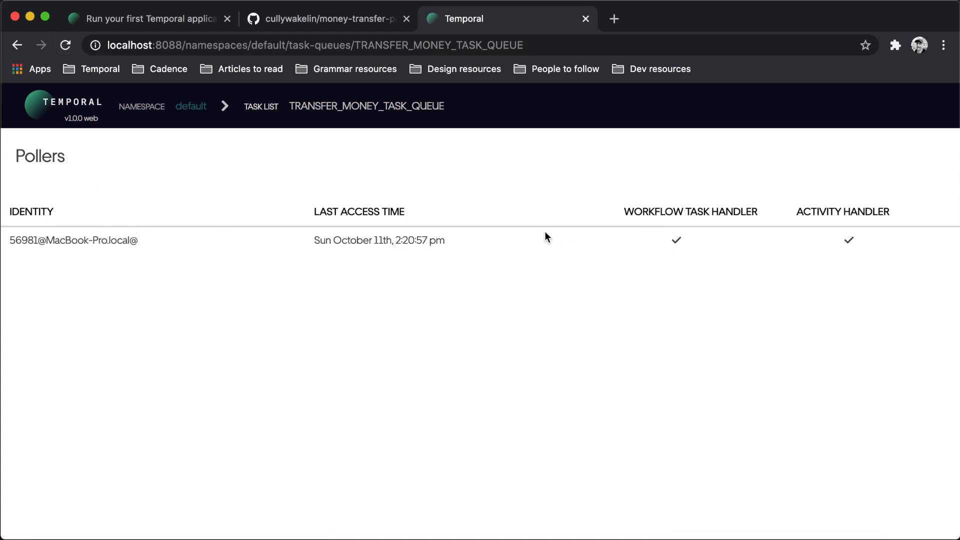
pyautogui.moveTo(72, 99)
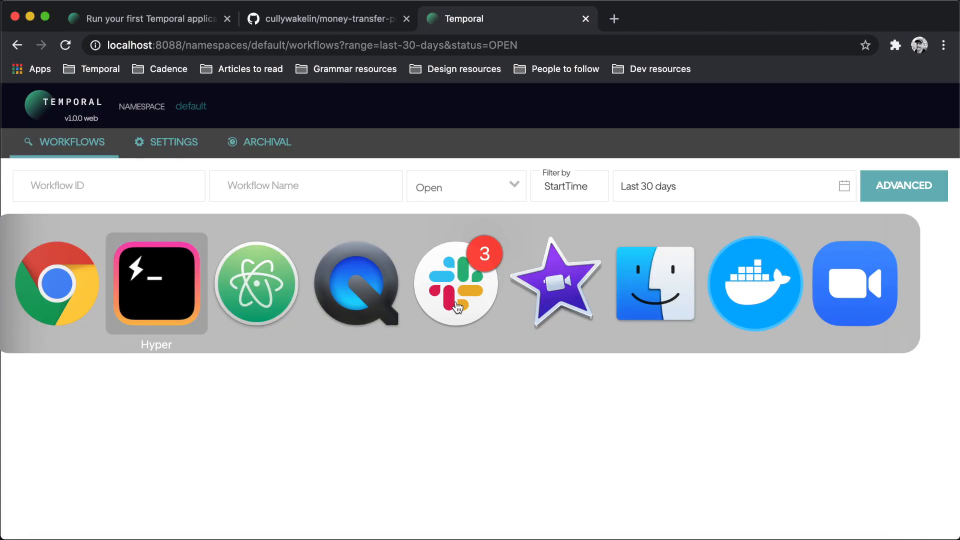
# In the second shell, start a new transfer-money-workflow run with go run start/main.go
pyautogui.click(156, 282)
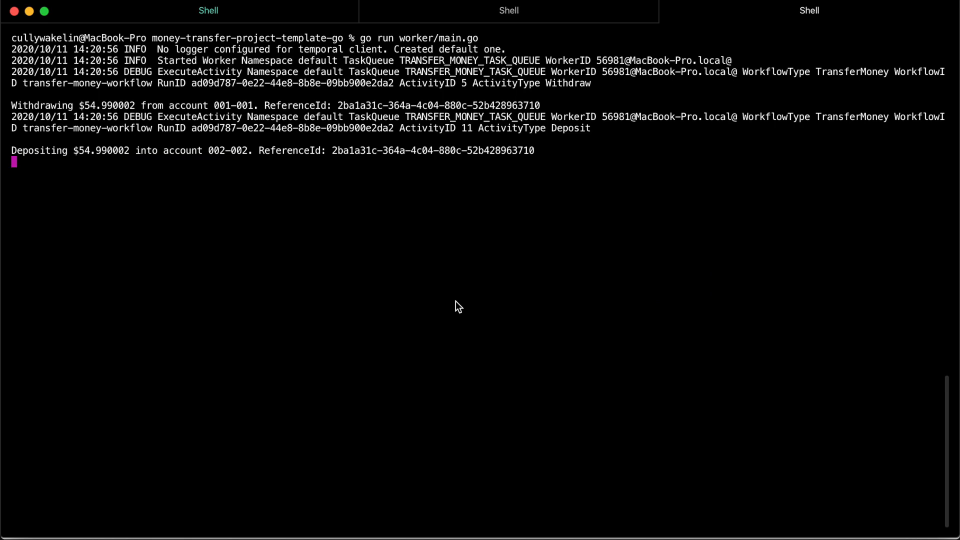
pyautogui.moveTo(448, 66)
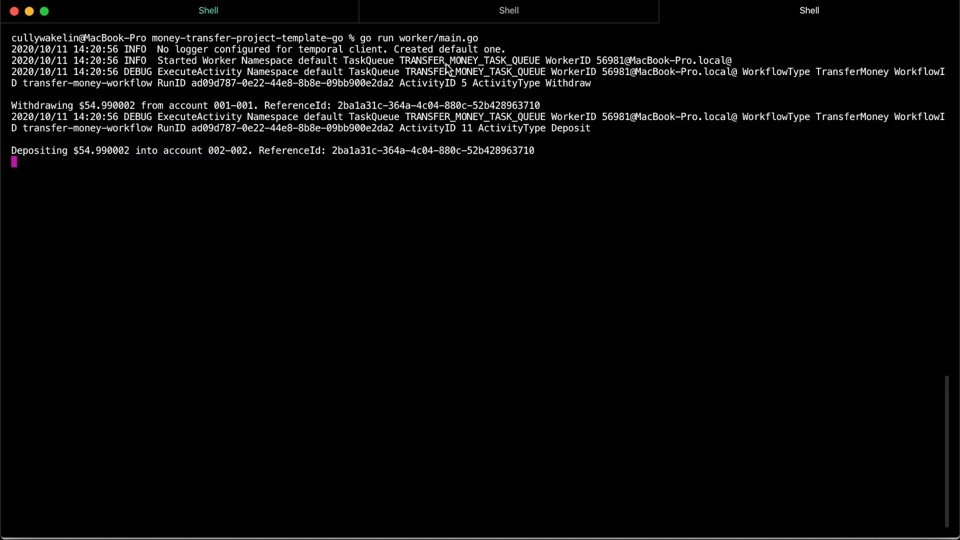
pyautogui.moveTo(432, 184)
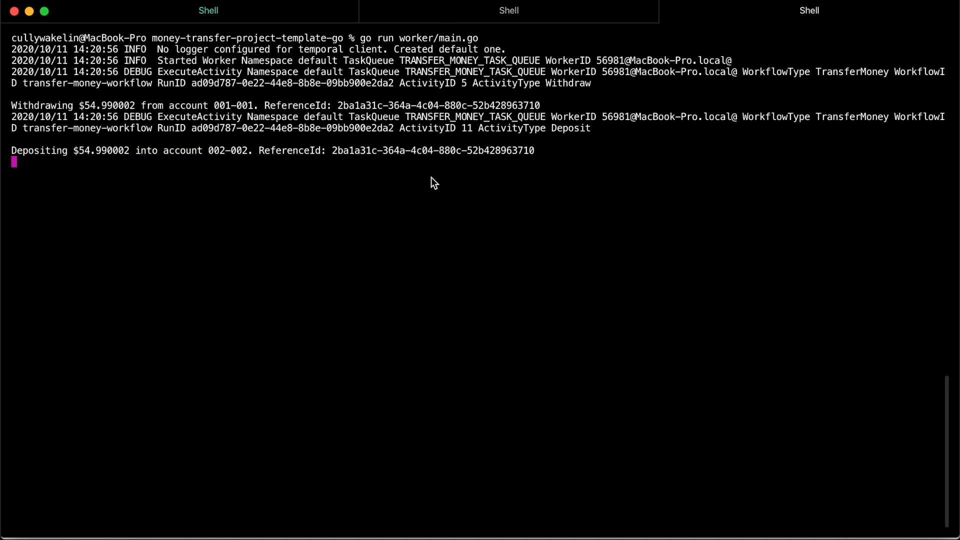
pyautogui.press('ctrl+c')
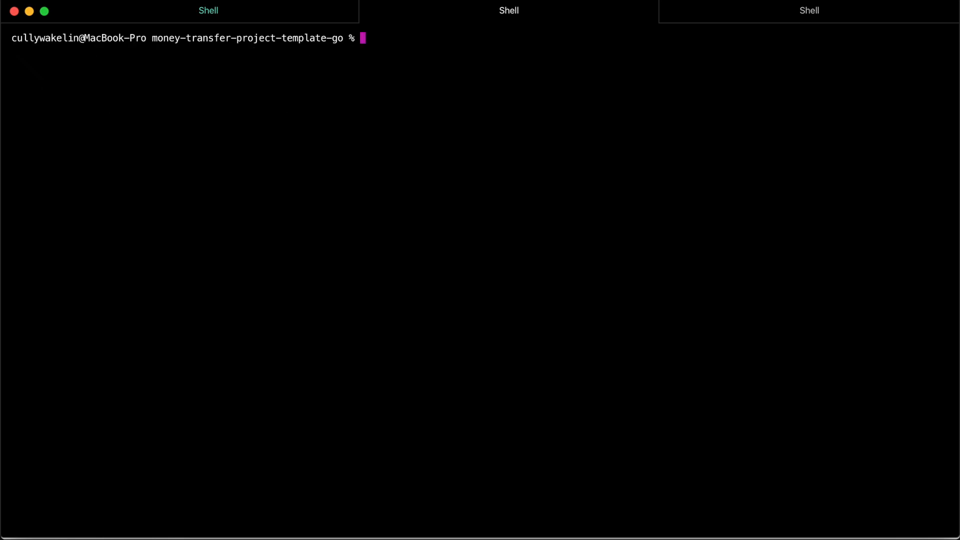
pyautogui.write('go run start/main.go')
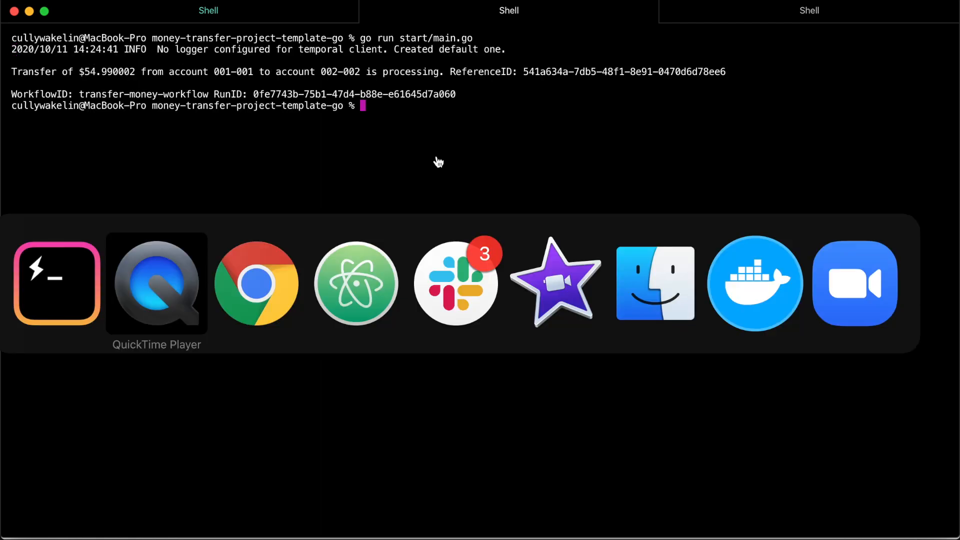
# View the new Running TransferMoney run in the Temporal Web Workflows list
pyautogui.click(256, 283)
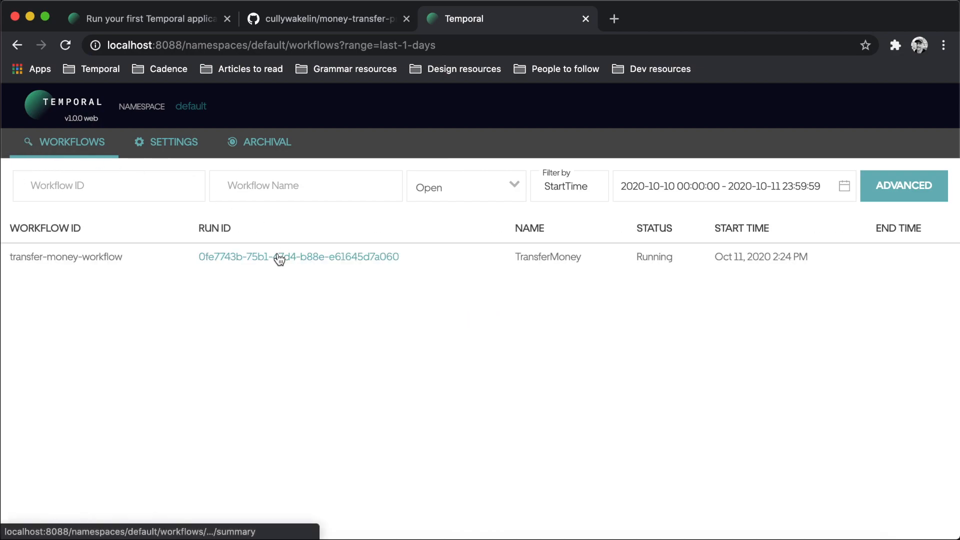
pyautogui.moveTo(299, 265)
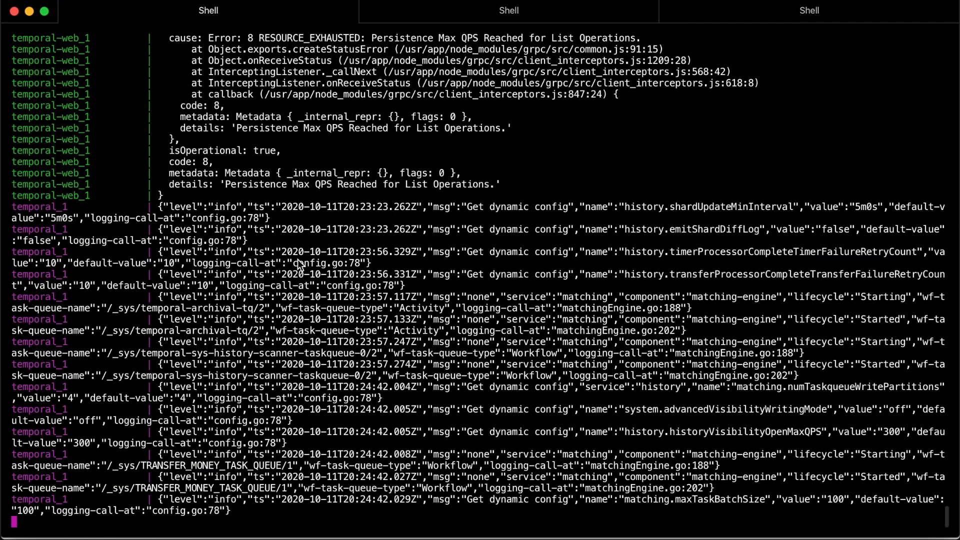
# Stop the Temporal server containers with Ctrl+C and bring them back up with docker-compose up
pyautogui.press('ctrl+c')
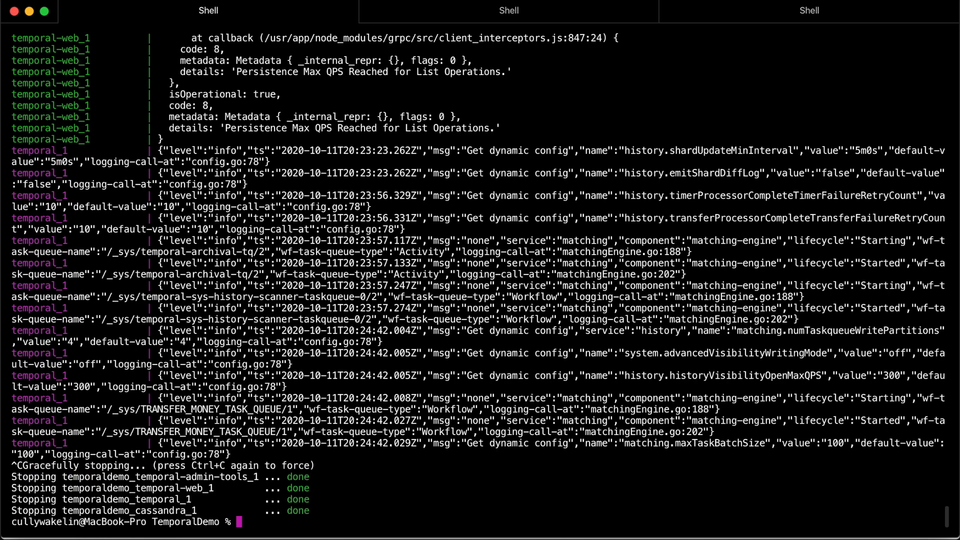
pyautogui.write('docker-compose up')
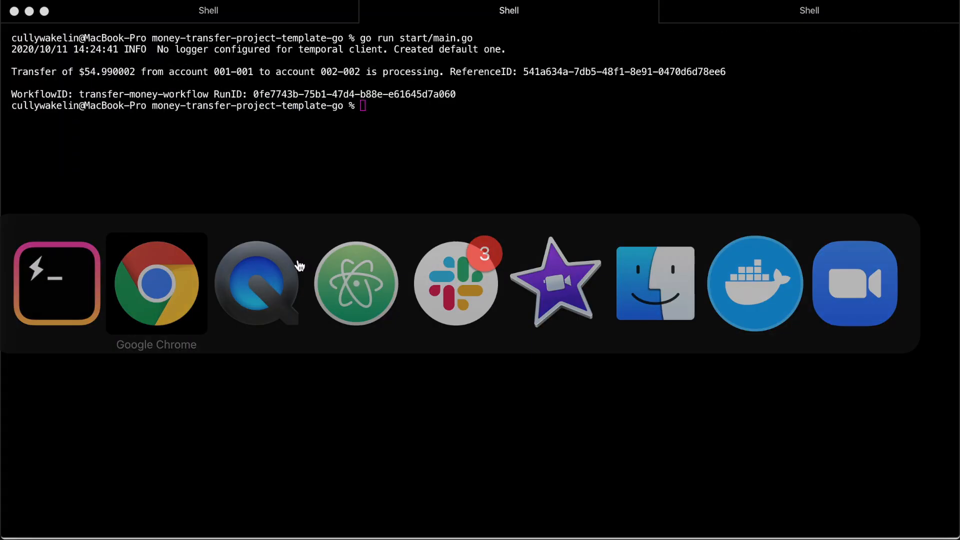
# Check in the browser that run 0fe7743b… of transfer-money-workflow still shows Running
pyautogui.click(156, 283)
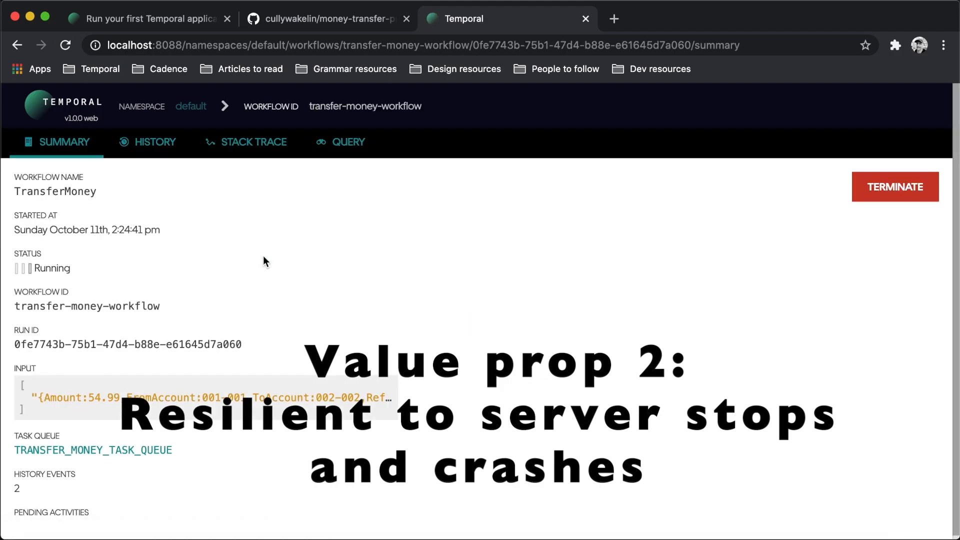
pyautogui.moveTo(64, 141)
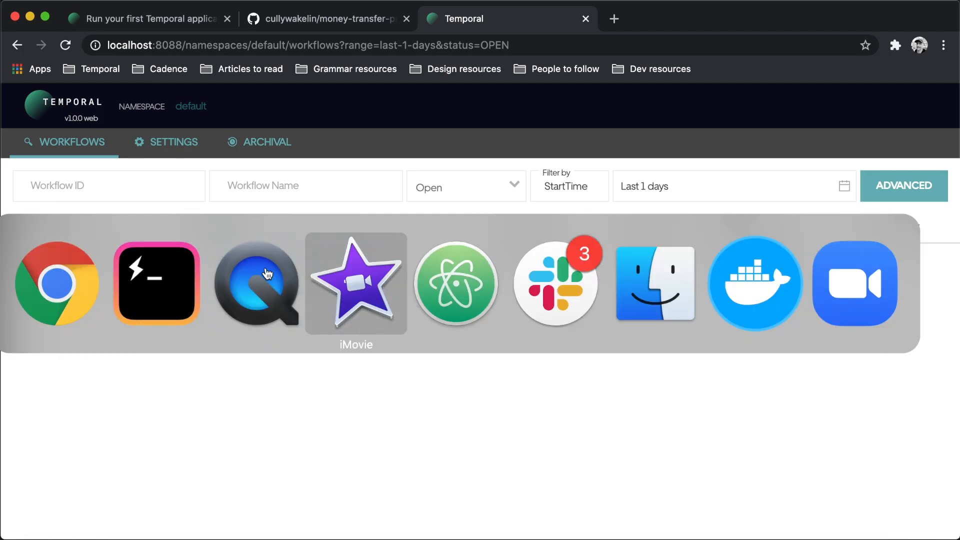
# Comment out return nil in activity.go so Deposit returns the 'deposit did not occur' error
pyautogui.click(156, 283)
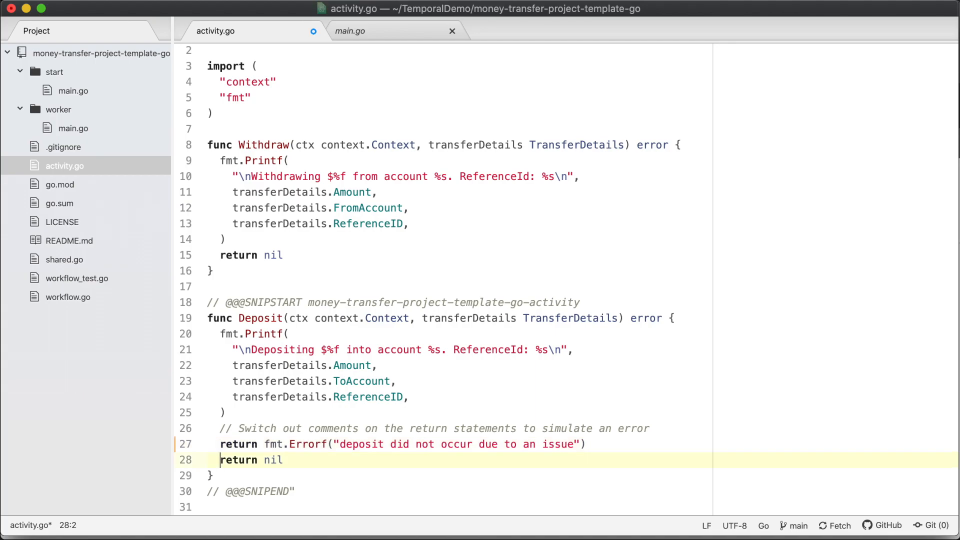
pyautogui.write('//')
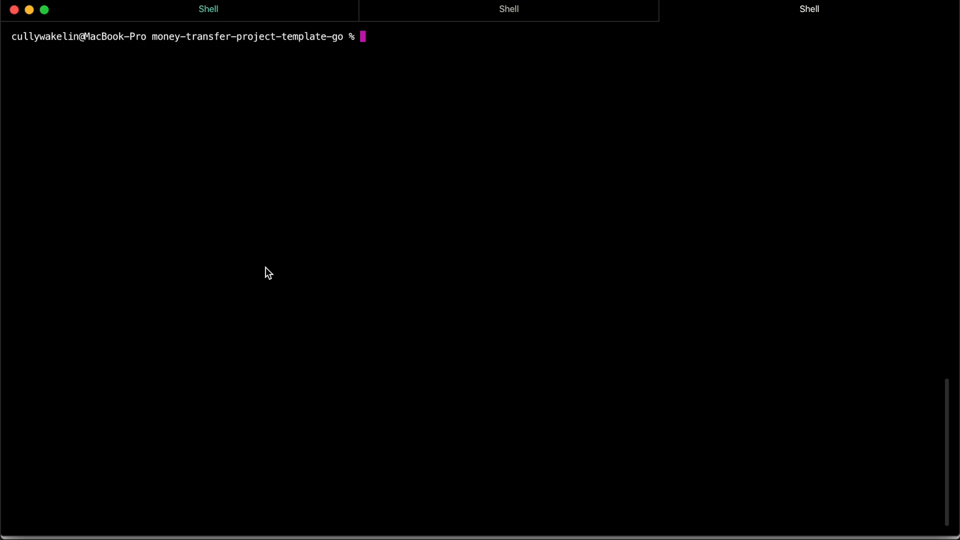
# Relaunch the worker with go run worker/main.go, now using the error-returning Deposit code
pyautogui.write('go run w')
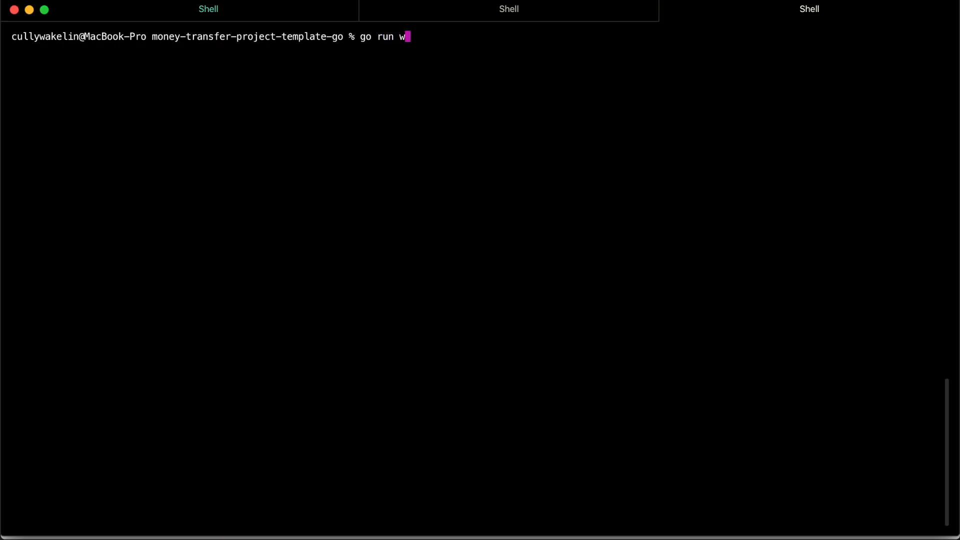
pyautogui.write('orker/main.go')
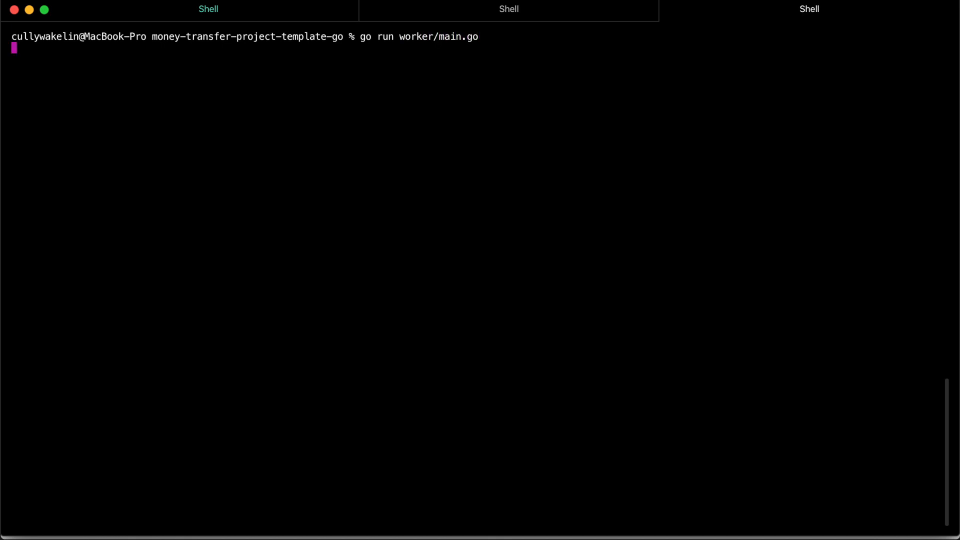
pyautogui.press('Return')
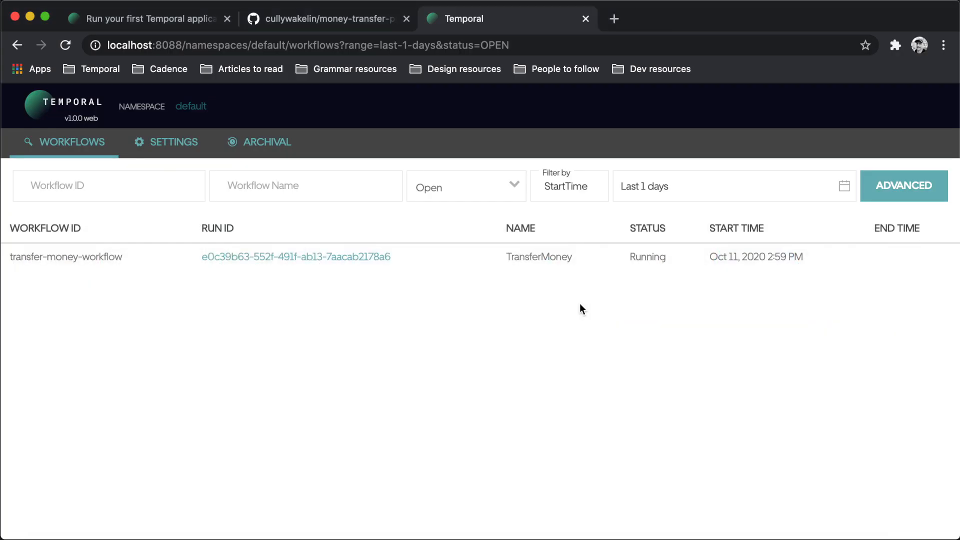
# Inspect run e0c39b63…'s pending Deposit activity retrying at attempt 6 of 500
pyautogui.click(296, 257)
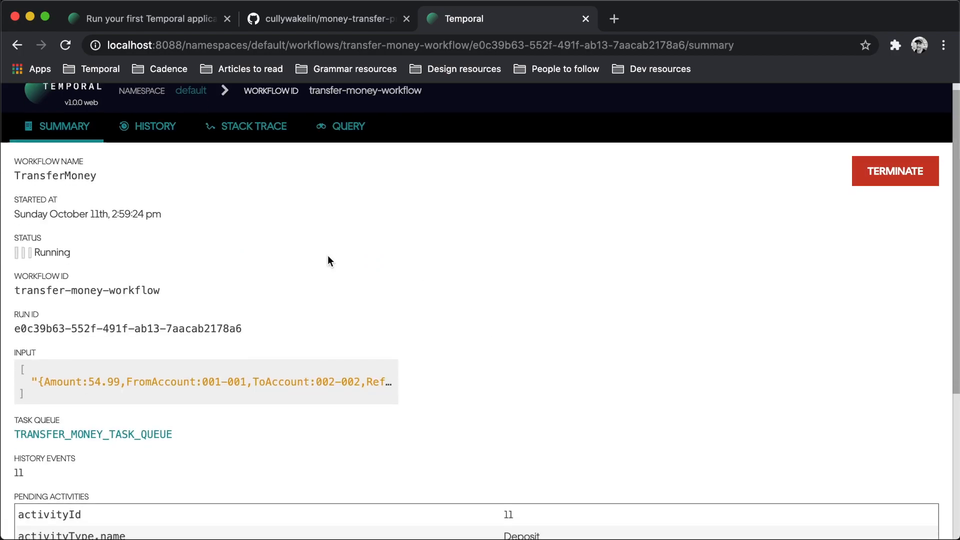
pyautogui.scroll(-3)
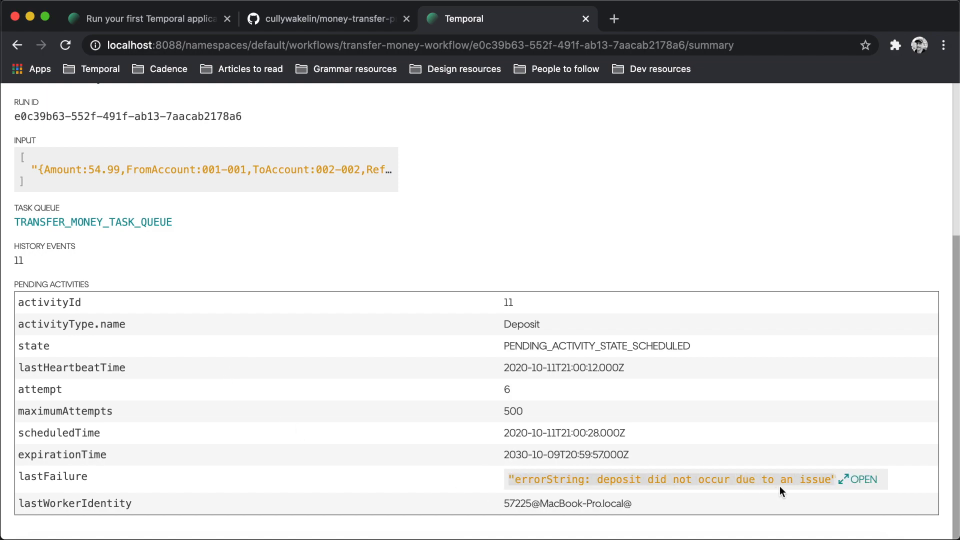
pyautogui.moveTo(467, 404)
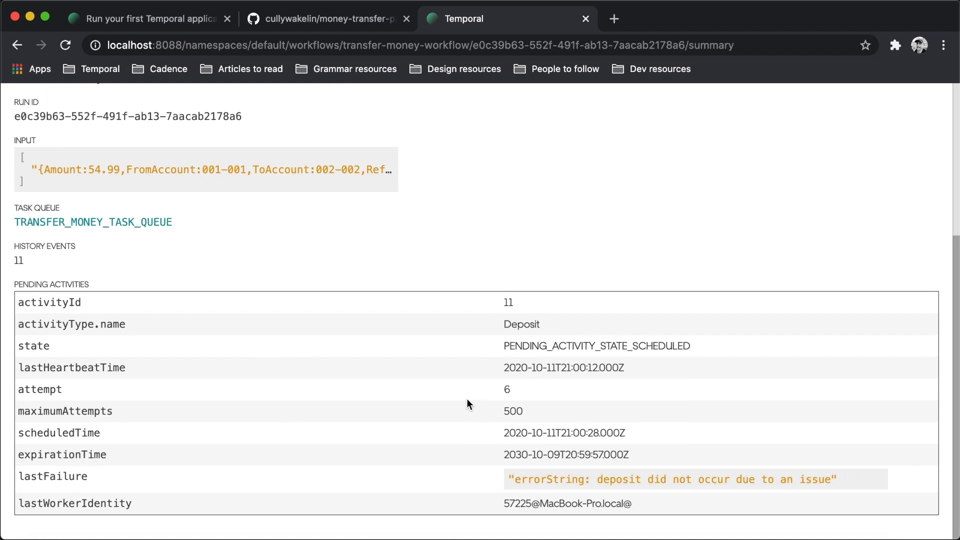
pyautogui.scroll(3)
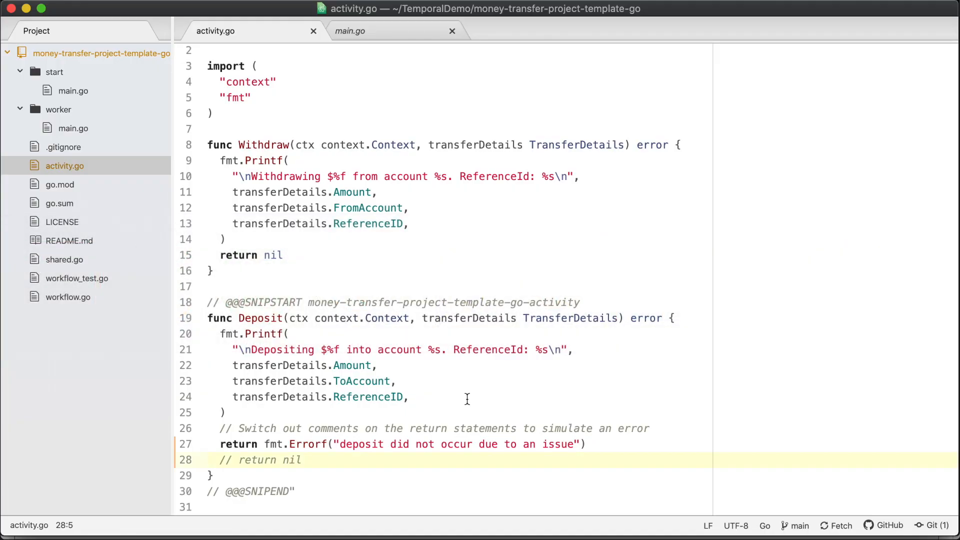
pyautogui.click(239, 459)
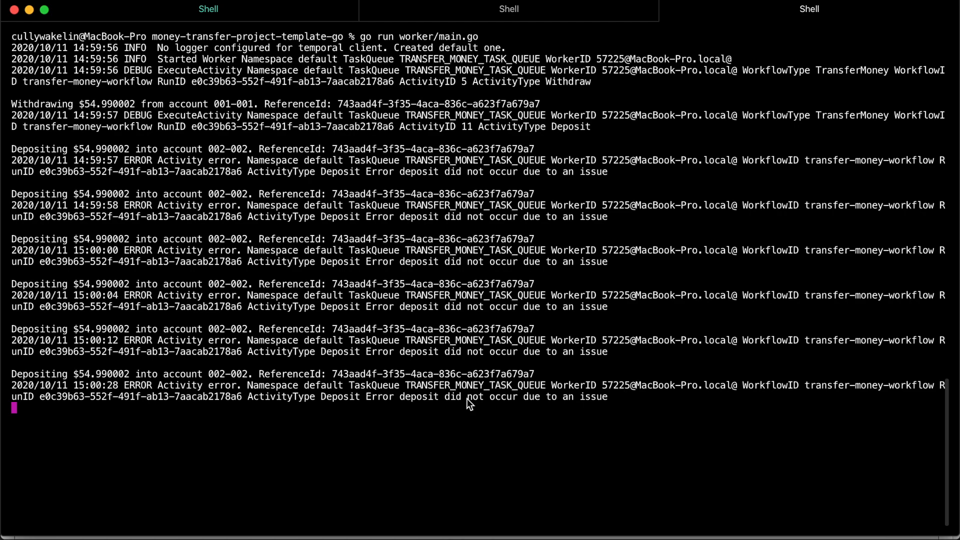
# Stop the failing worker, relaunch go run worker/main.go, and recheck the still-Running workflow page
pyautogui.press('ctrl+c')
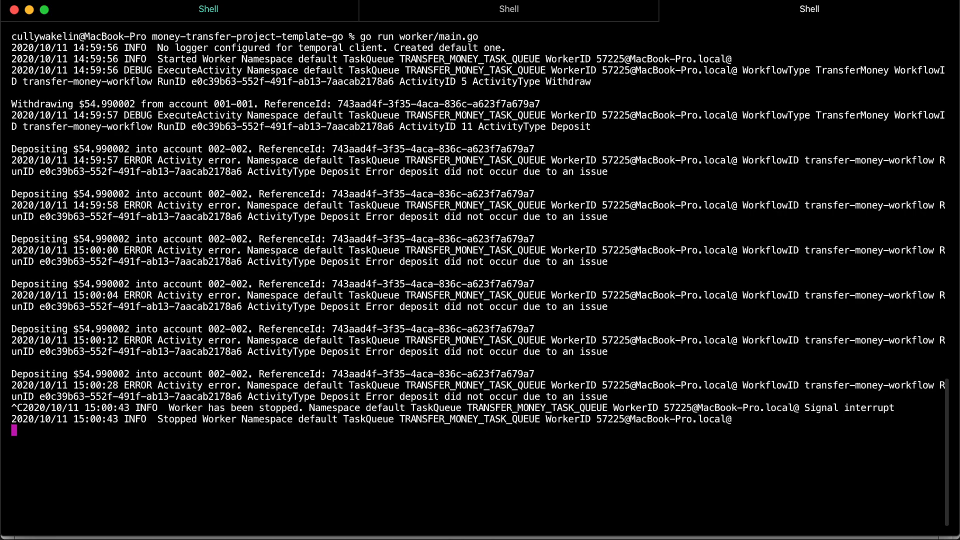
pyautogui.write('go run worker/main.go')
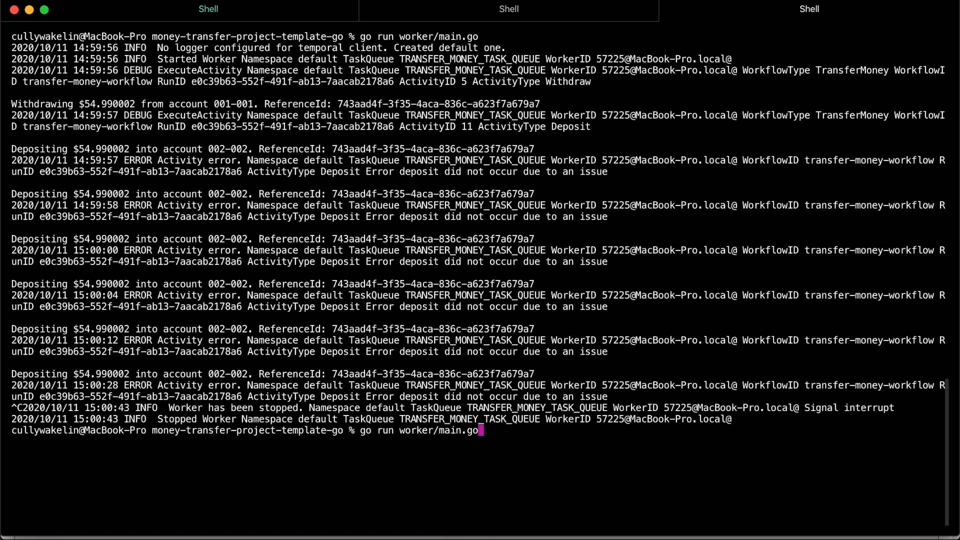
pyautogui.press('Return')
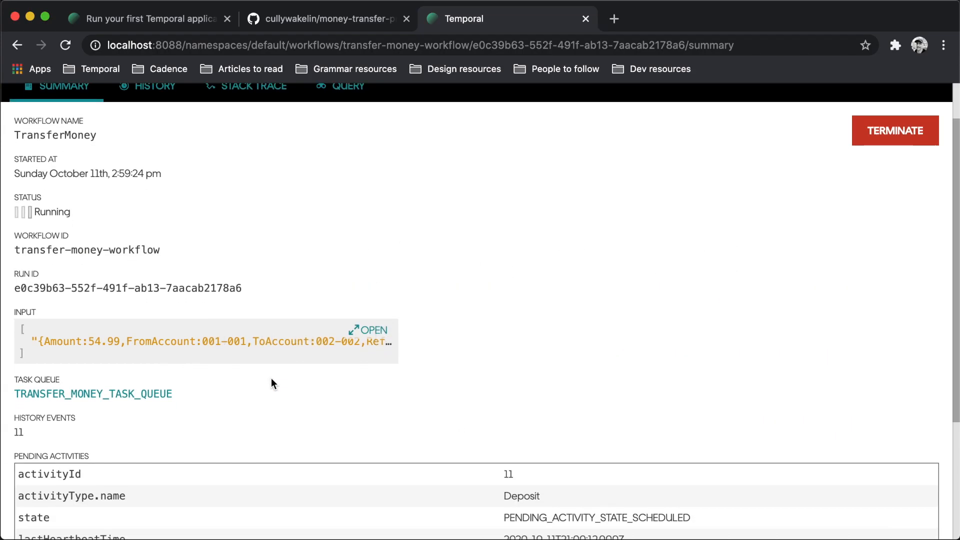
pyautogui.scroll(-3)
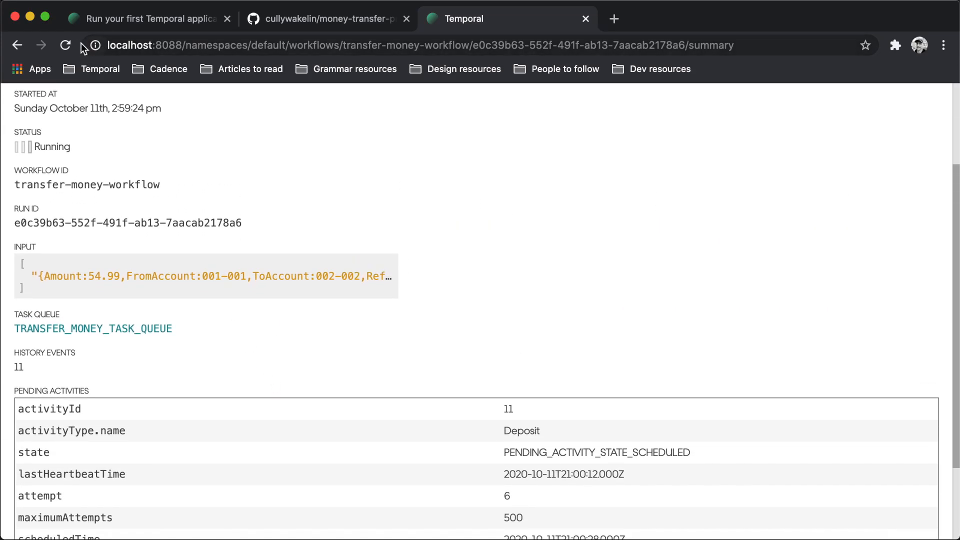